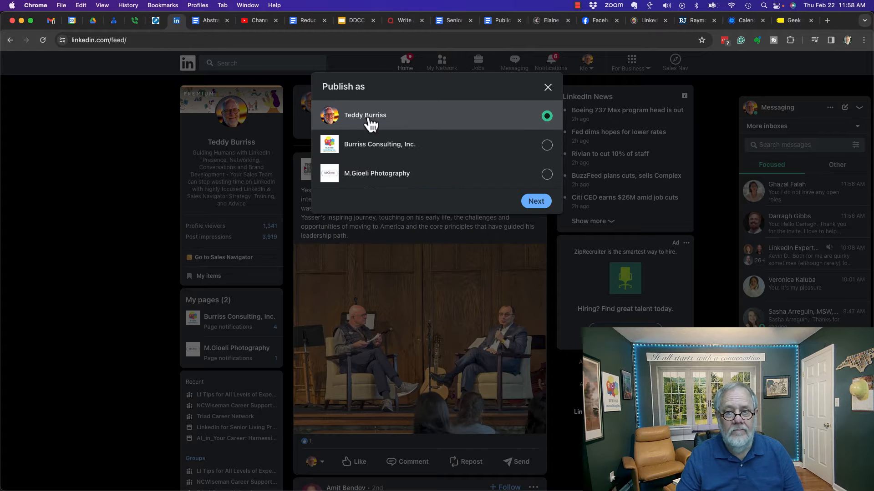
- Choose your personal profile as the author of the new article draft
left_click(535, 201)
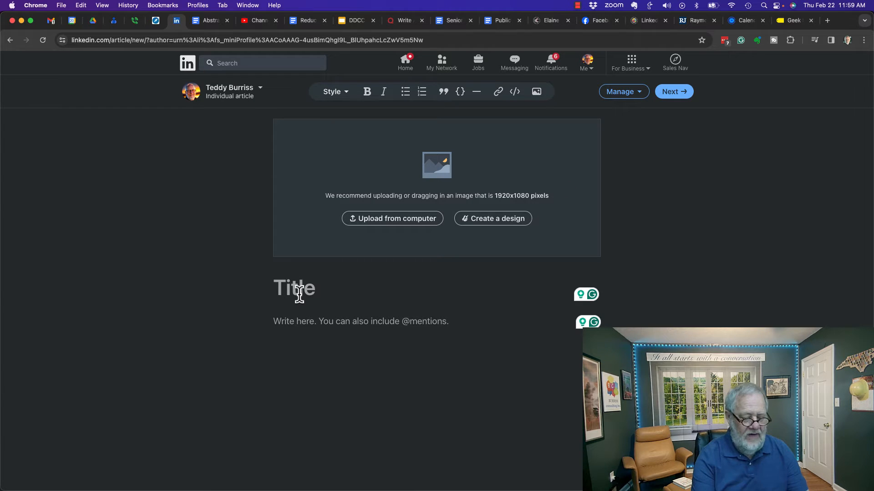
type("test YT video in")
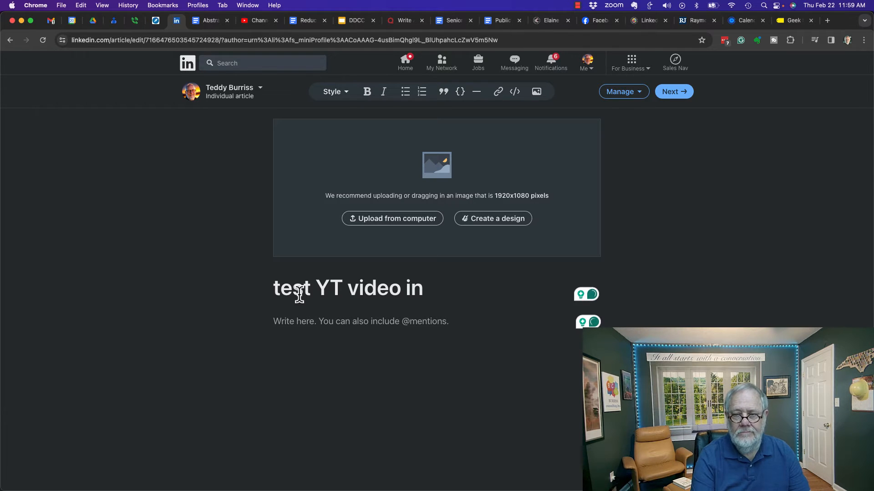
type("Ar")
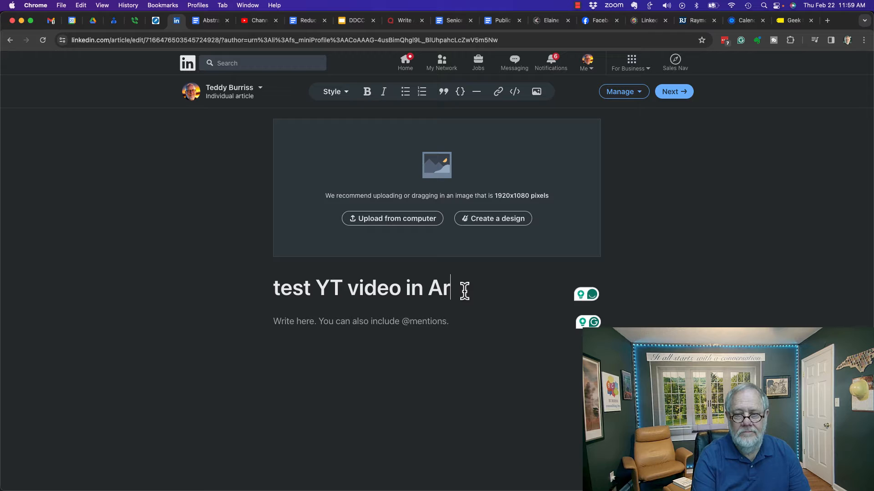
type("Here")
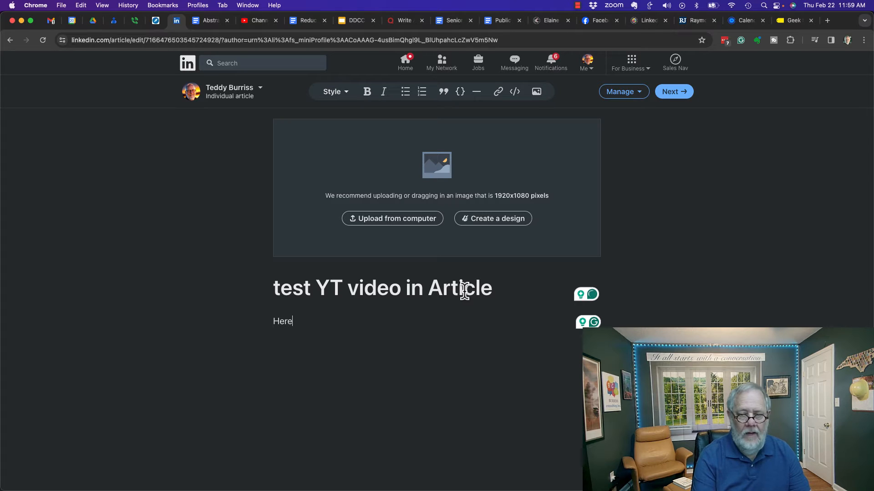
type("is the YT Video")
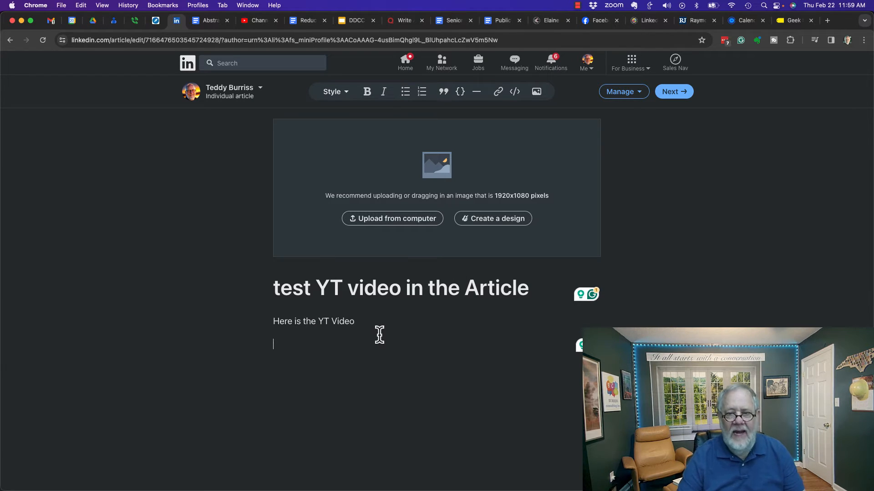
type("https://youtu.be/yv_d4WY7QEk")
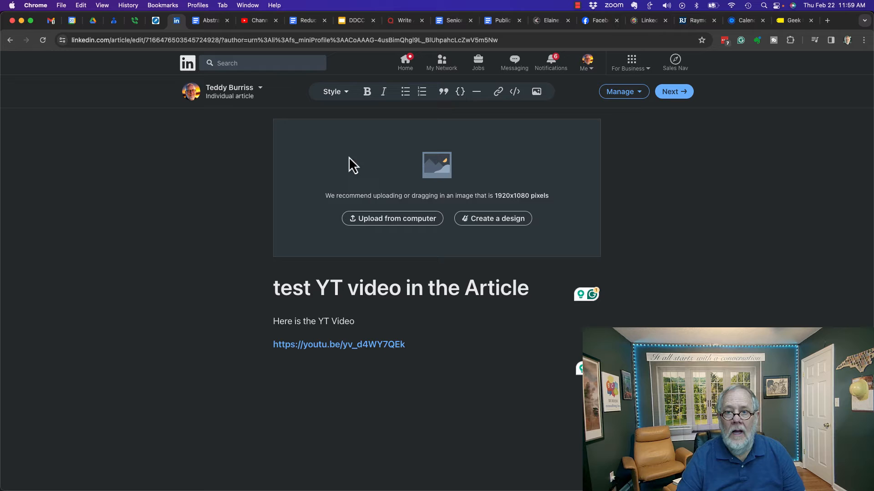
mouse_move(536, 92)
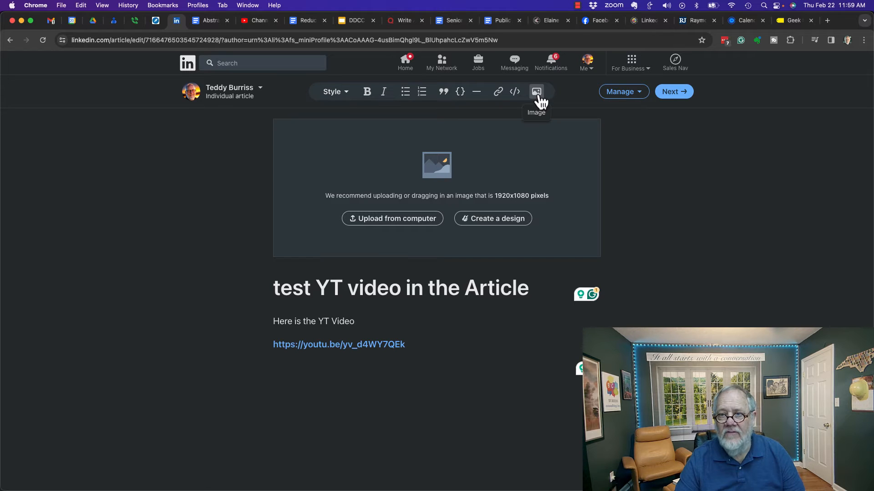
left_click(514, 91)
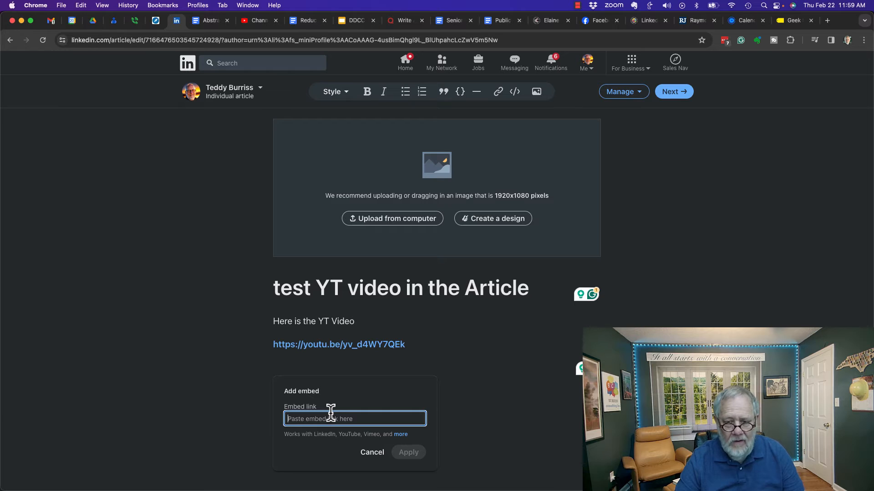
type("https://youtu.be/yv_d4WY7QEk")
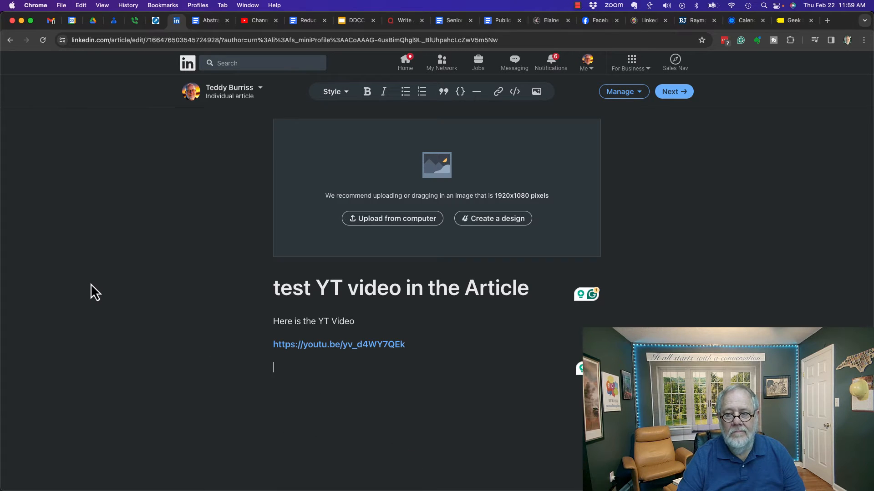
scroll("down", 3)
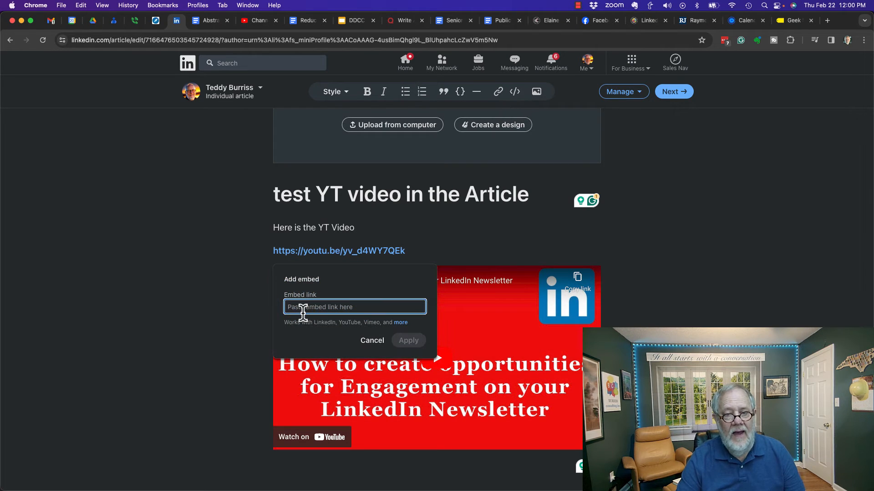
type("https://youtu.be/yv_d4WY7QEk")
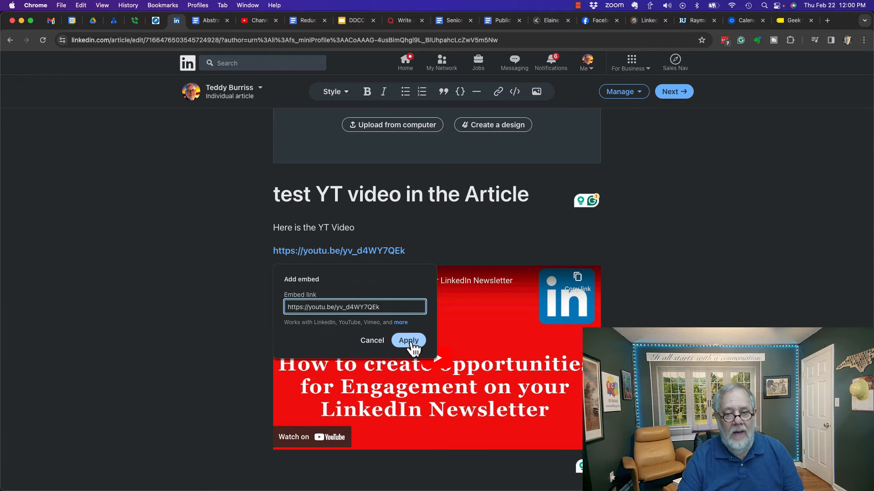
left_click(408, 340)
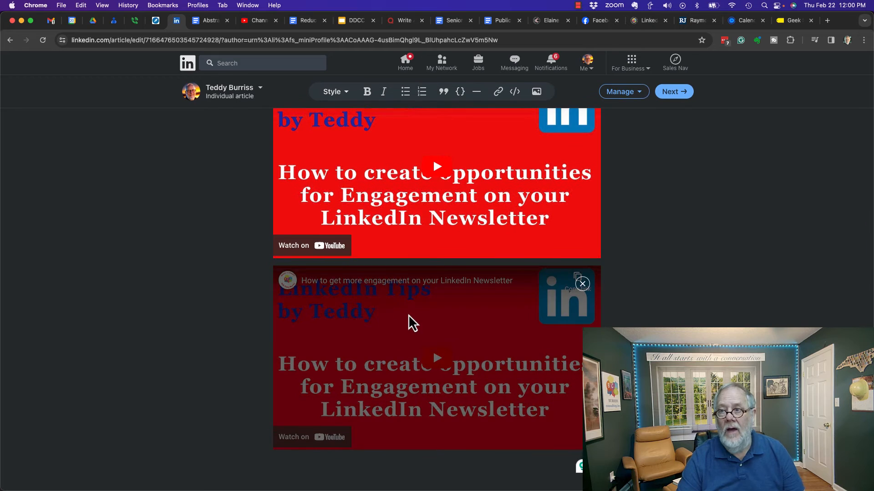
scroll("down", 3)
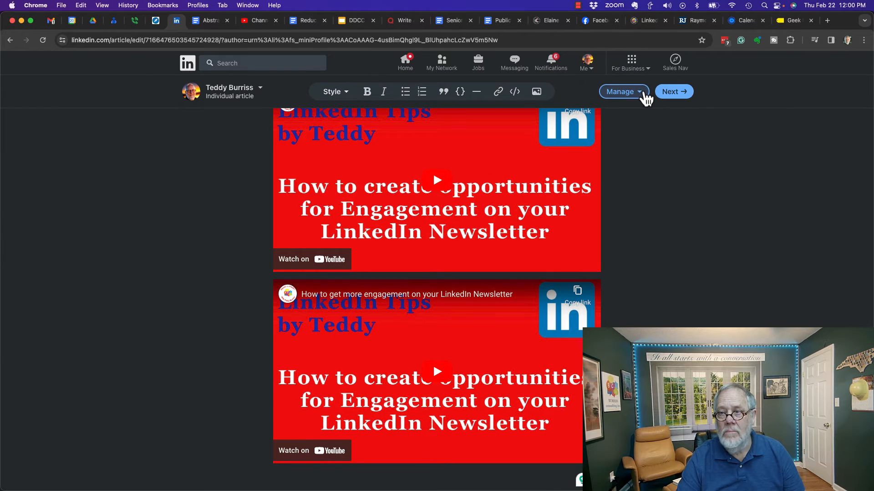
left_click(673, 91)
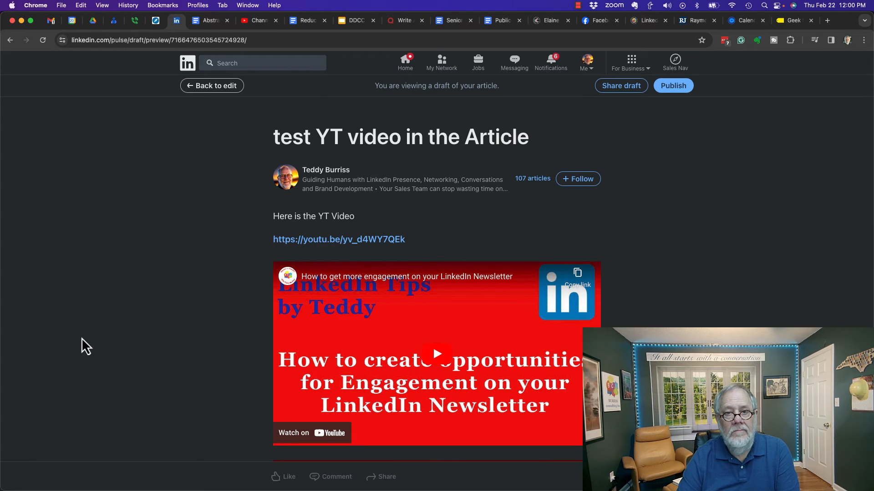
- Play, pause and resume the embedded YouTube video in the article preview
scroll("down", 3)
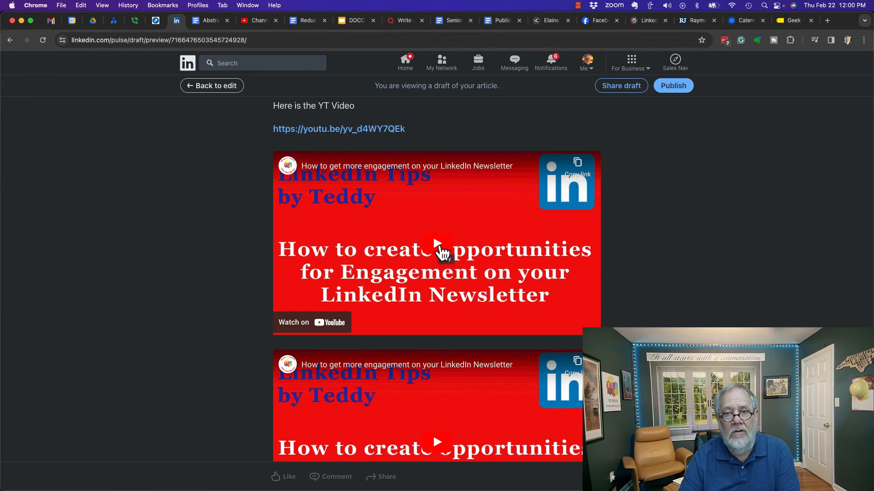
left_click(436, 249)
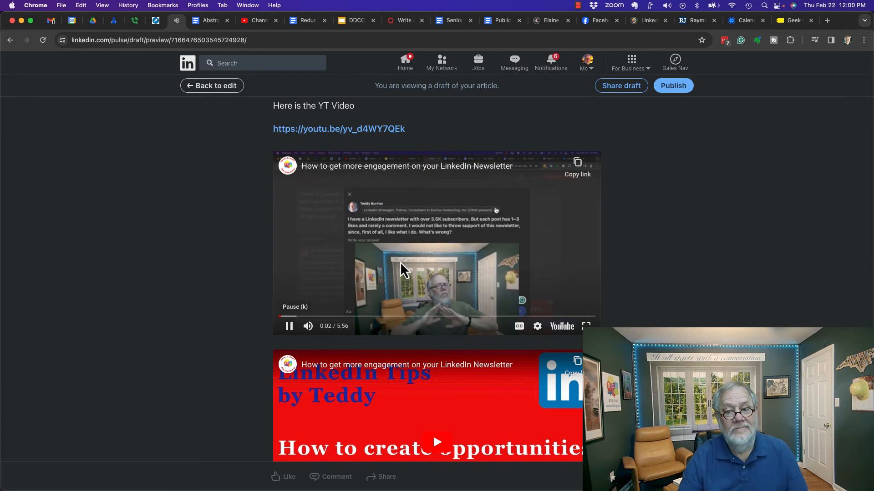
left_click(289, 326)
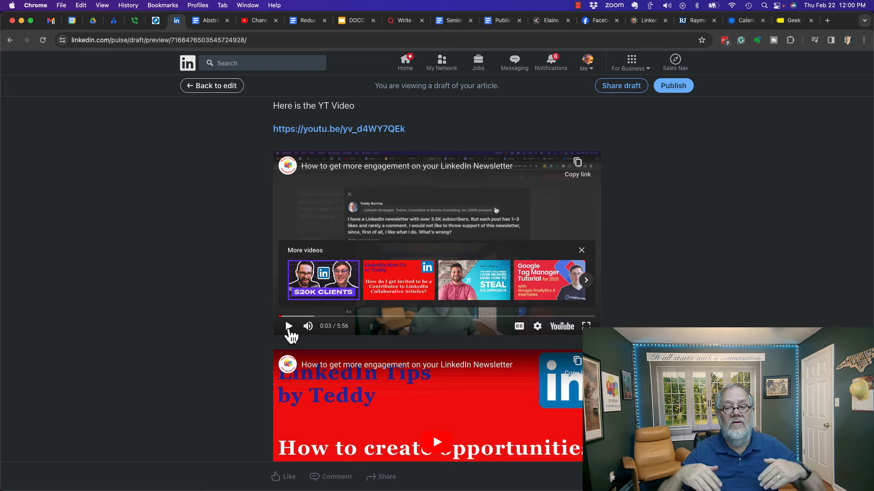
mouse_move(420, 344)
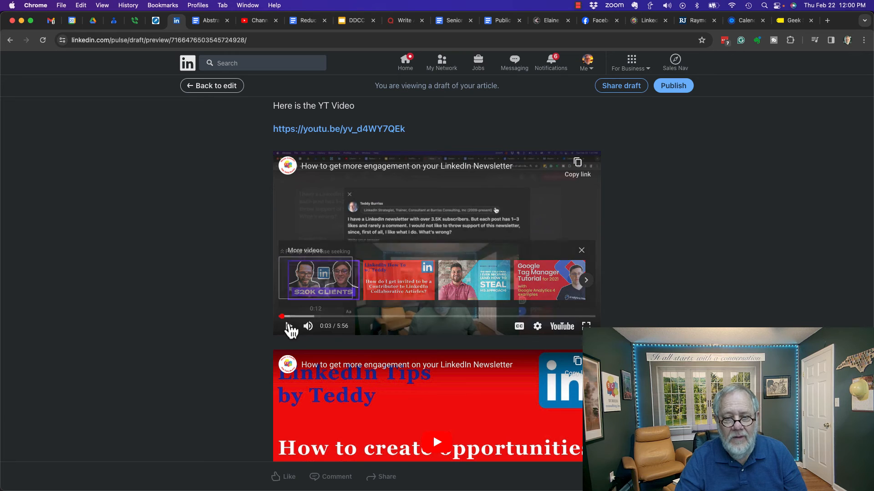
left_click(289, 326)
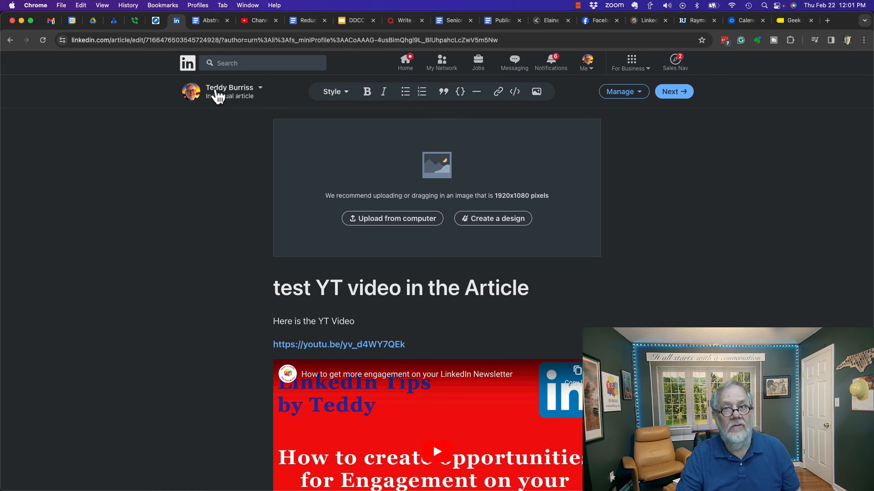
mouse_move(189, 234)
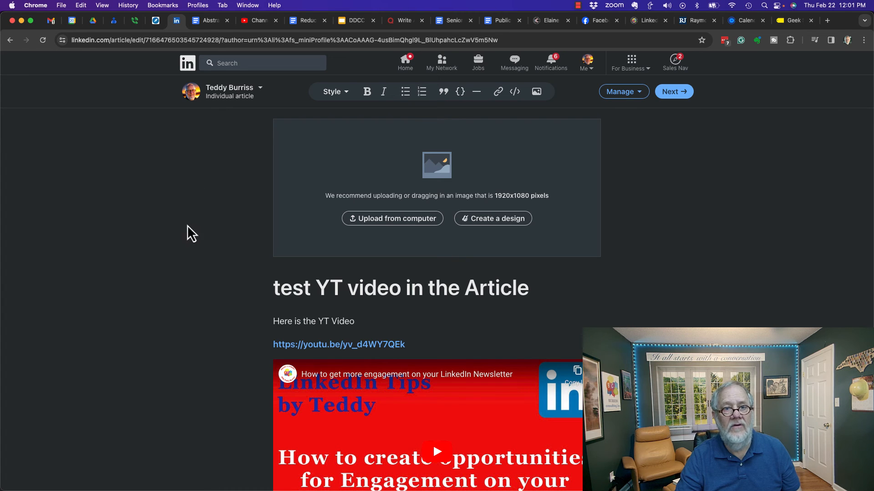
mouse_move(514, 92)
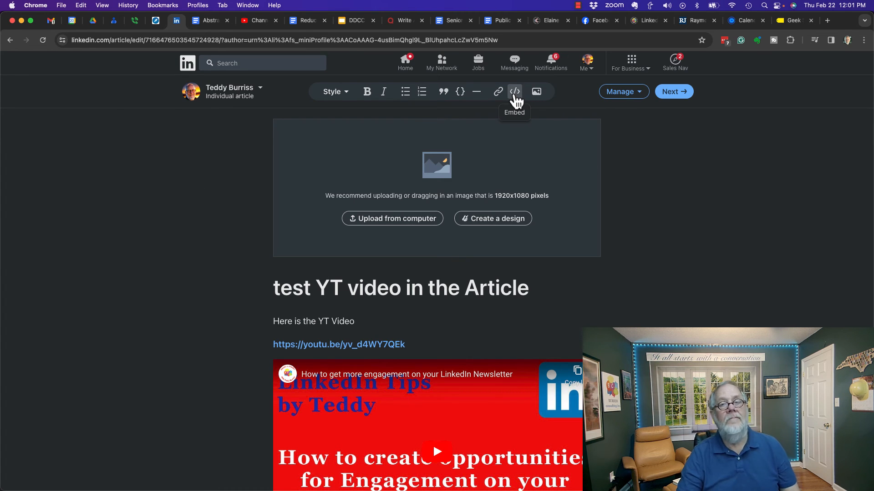
mouse_move(314, 98)
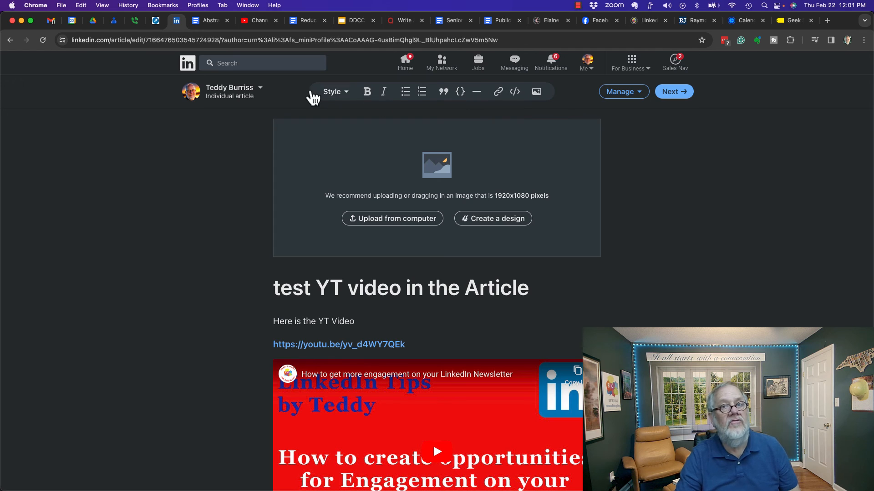
mouse_move(682, 256)
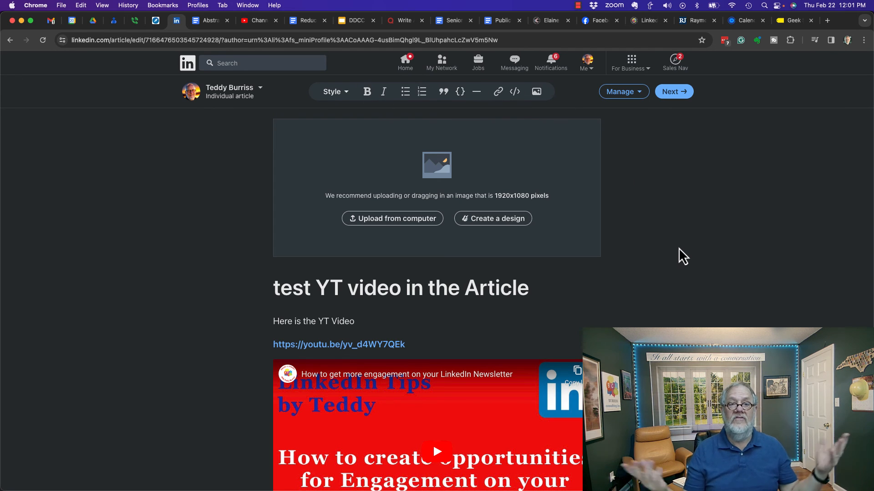